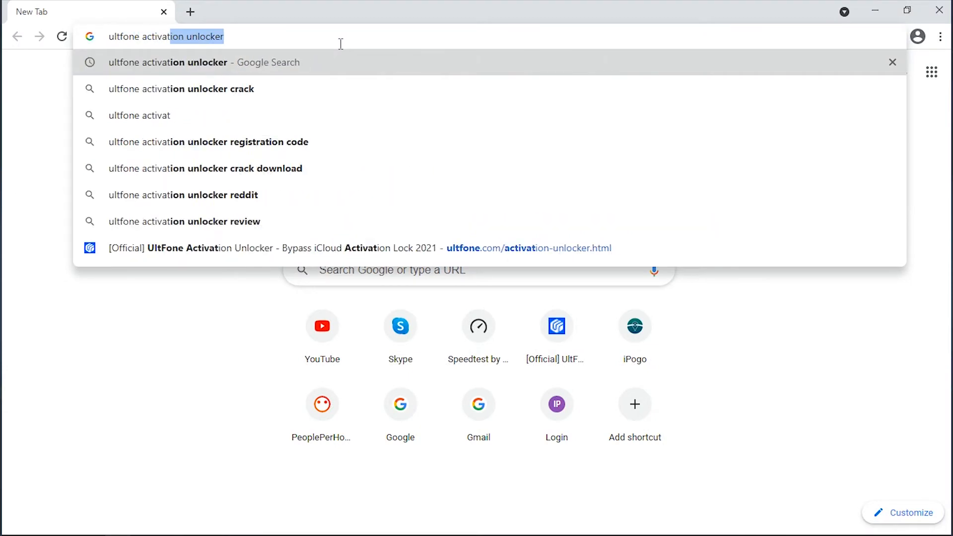
Step: Search Google for UltFone Activation Unlocker and start the Windows free download from its official page
click(168, 62)
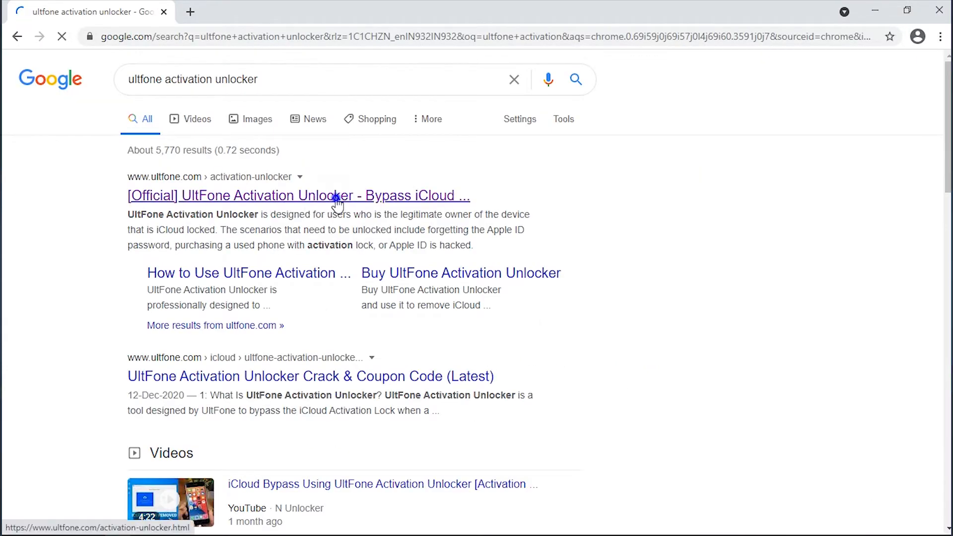
click(298, 195)
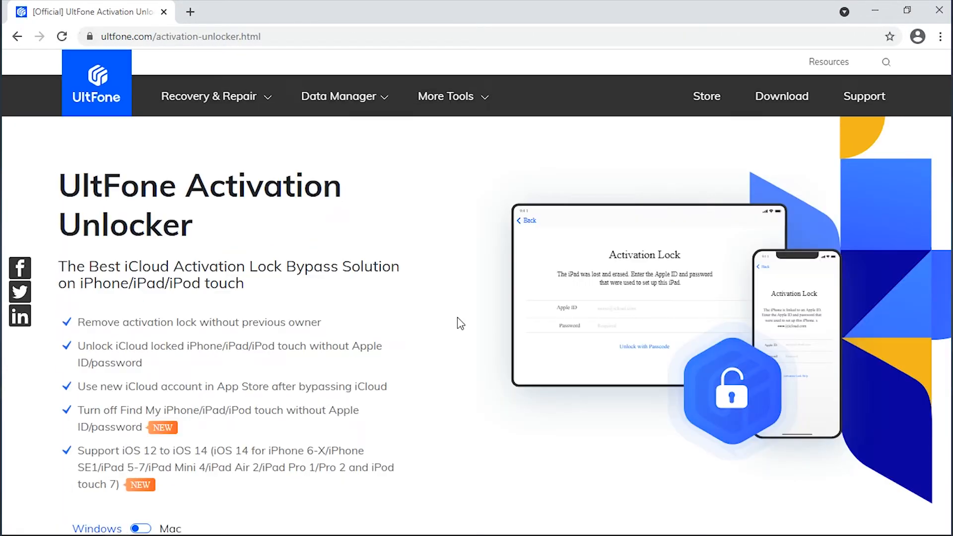
scroll(down, 3)
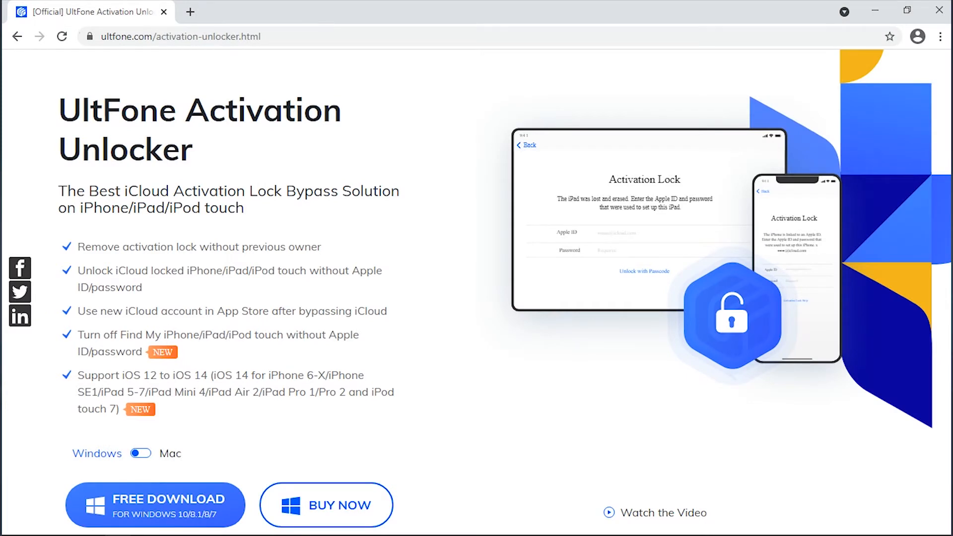
click(154, 495)
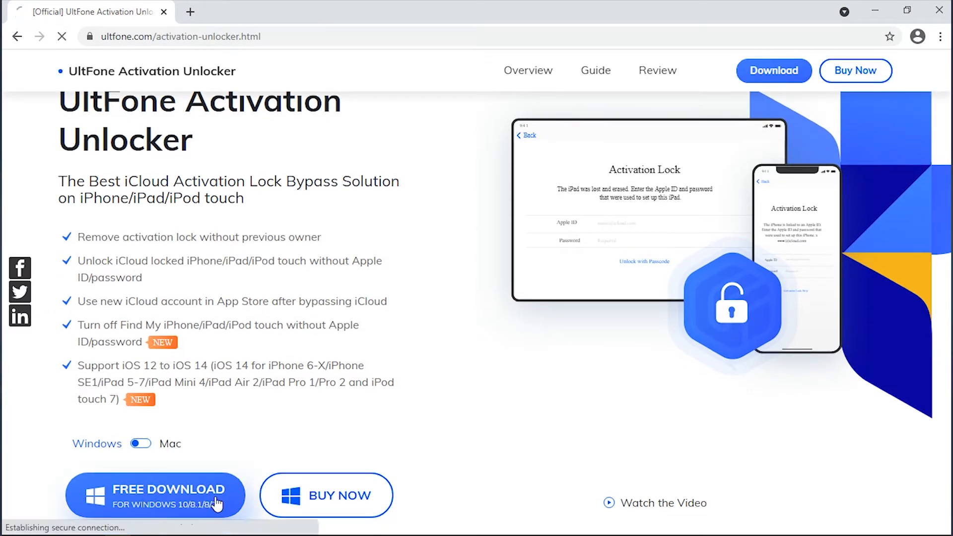
Step: Run the downloaded installer and continue setup after accepting the license agreement
click(155, 494)
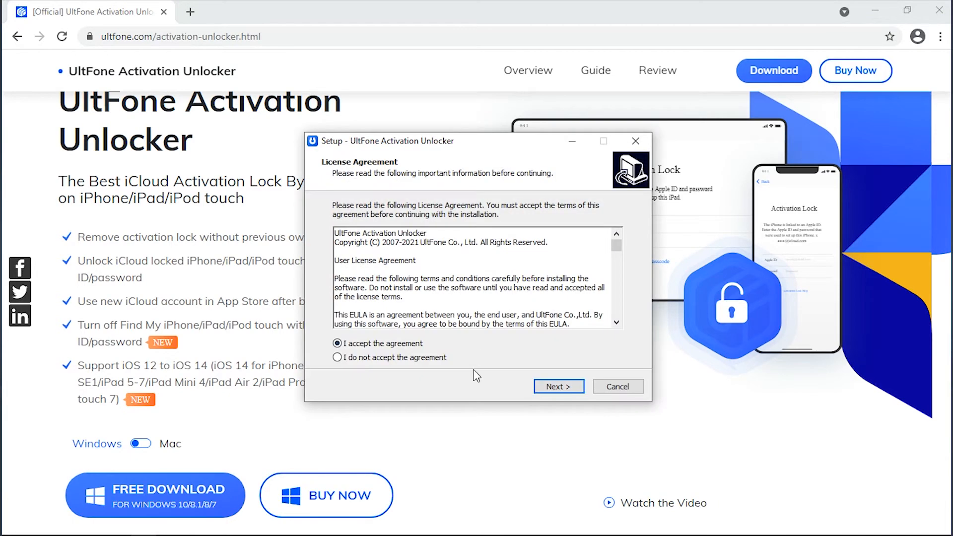
click(557, 387)
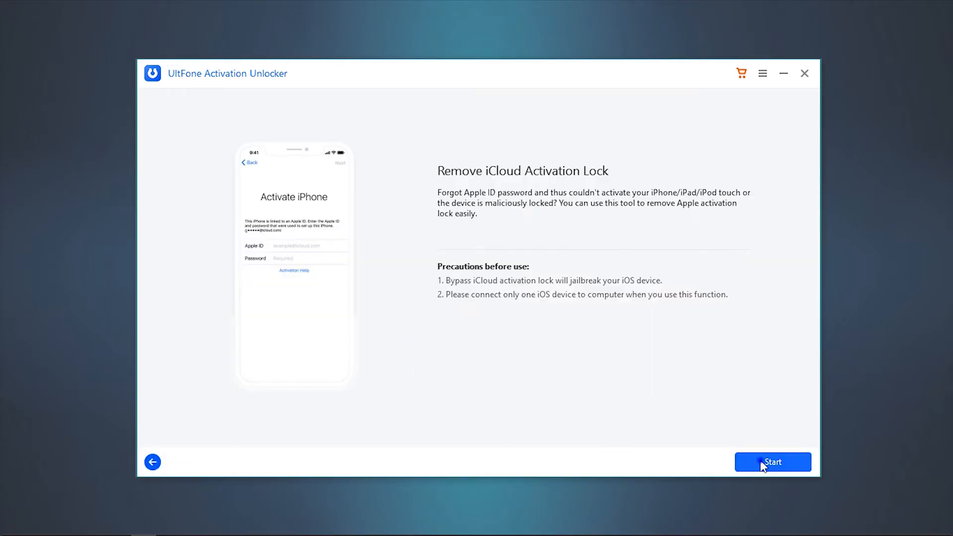
Step: Burn the jailbreak environment to the NO_LABEL (I:) USB drive, then confirm a computer restart
click(772, 462)
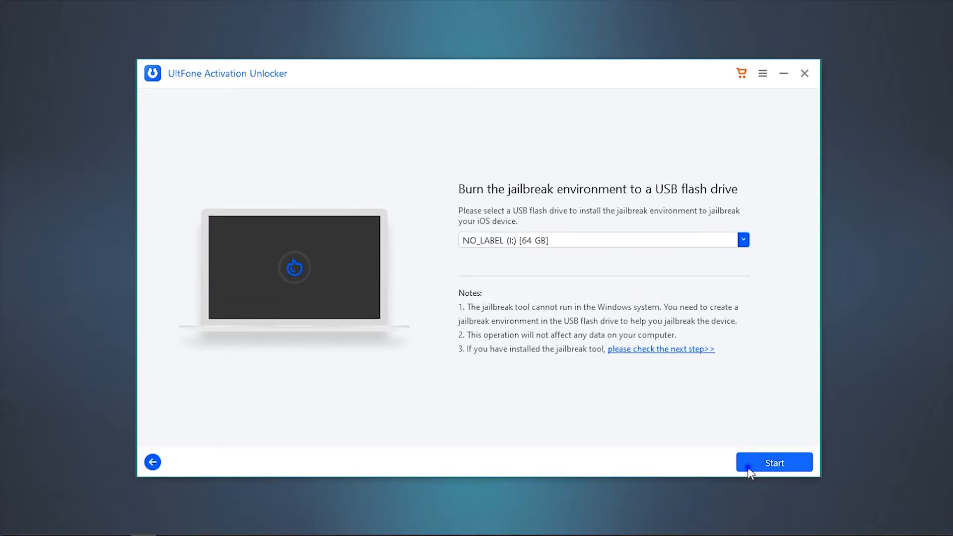
click(774, 463)
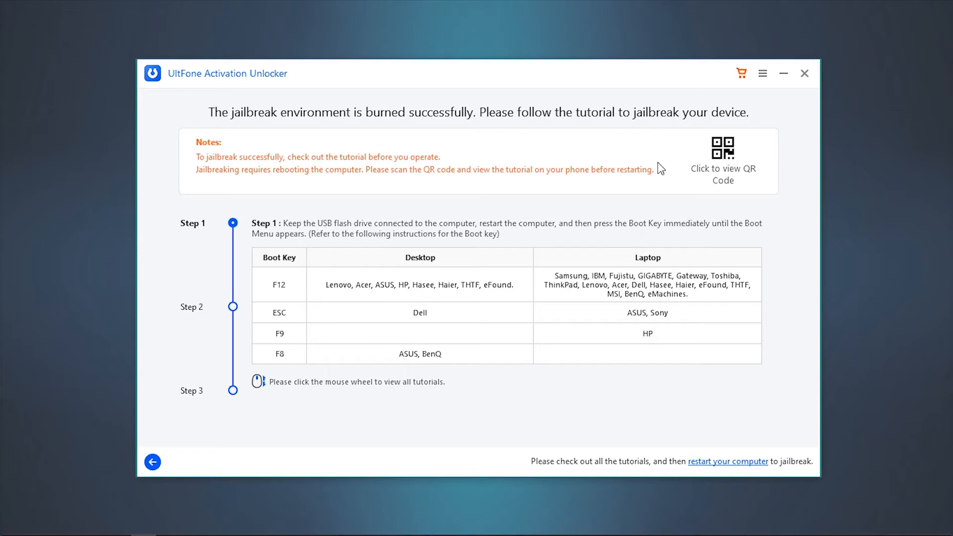
click(728, 461)
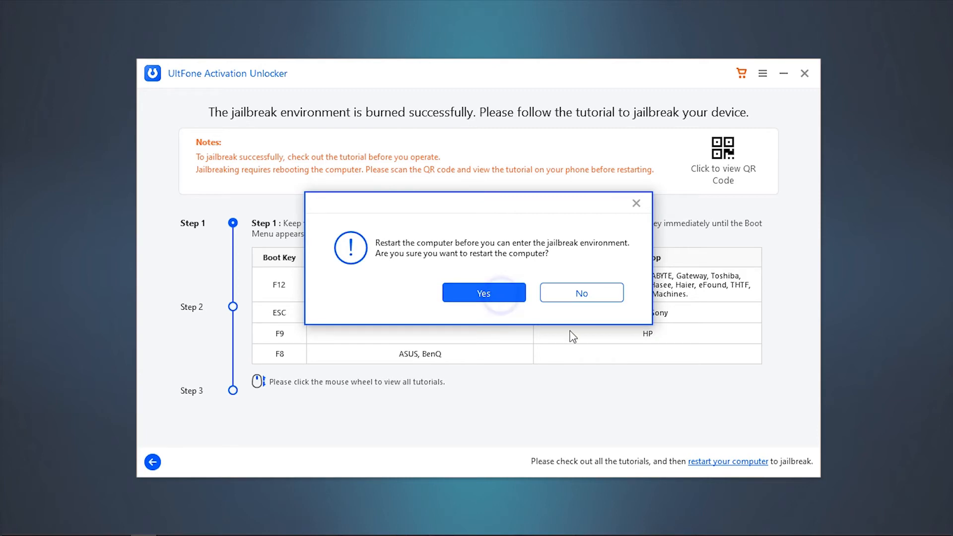
click(482, 293)
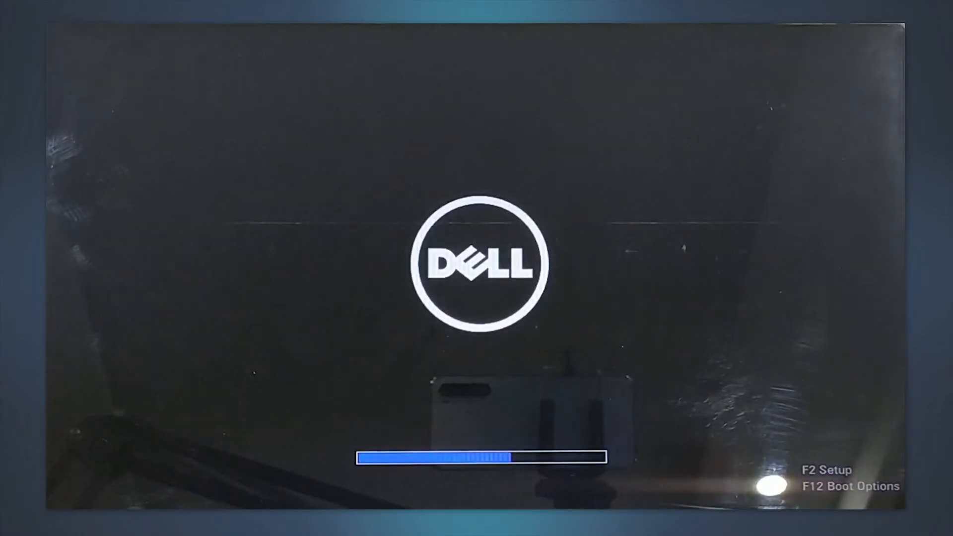
Step: Pick USB Storage Device from the F12 Dell boot menu to load checkra1n
key(f12)
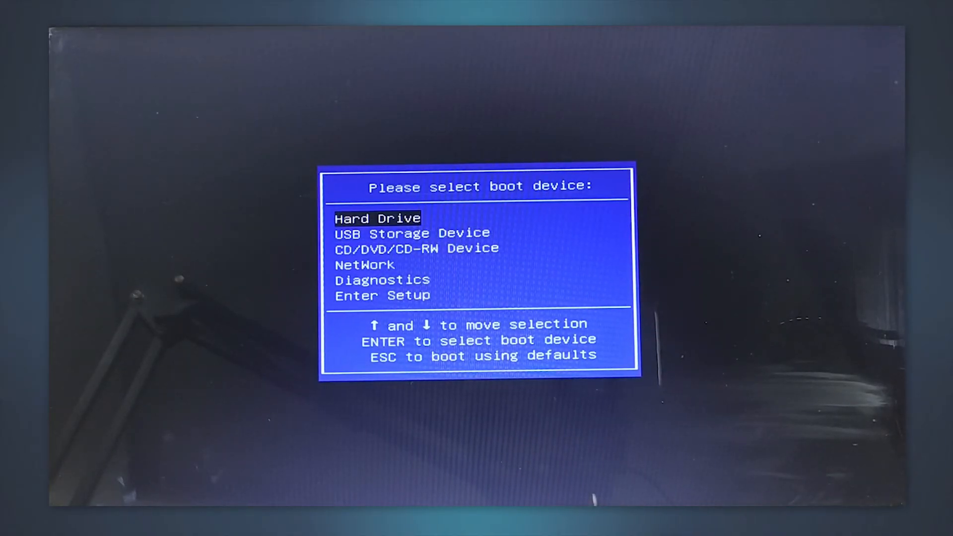
key(Return)
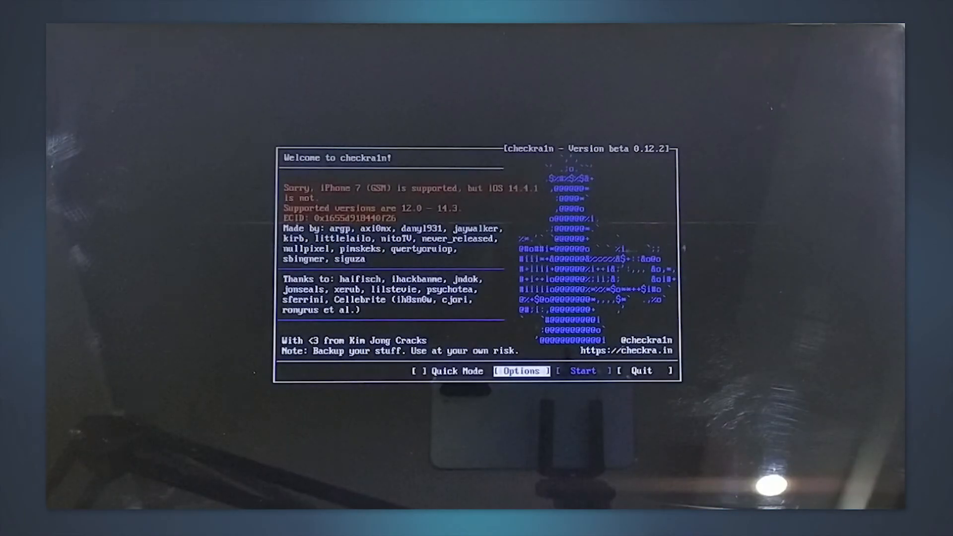
Step: Enable untested iOS versions, start checkra1n on the iPhone 7 and enter recovery mode
click(520, 370)
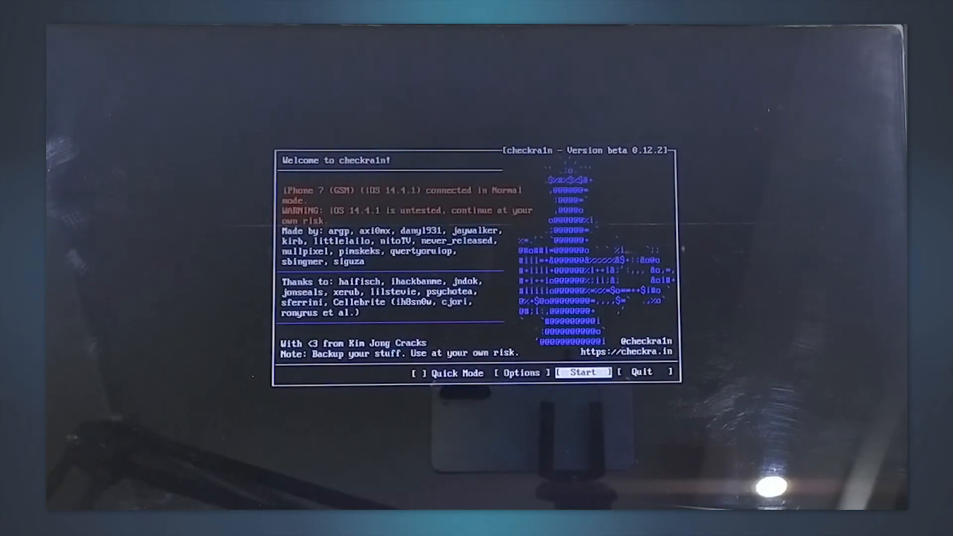
click(582, 373)
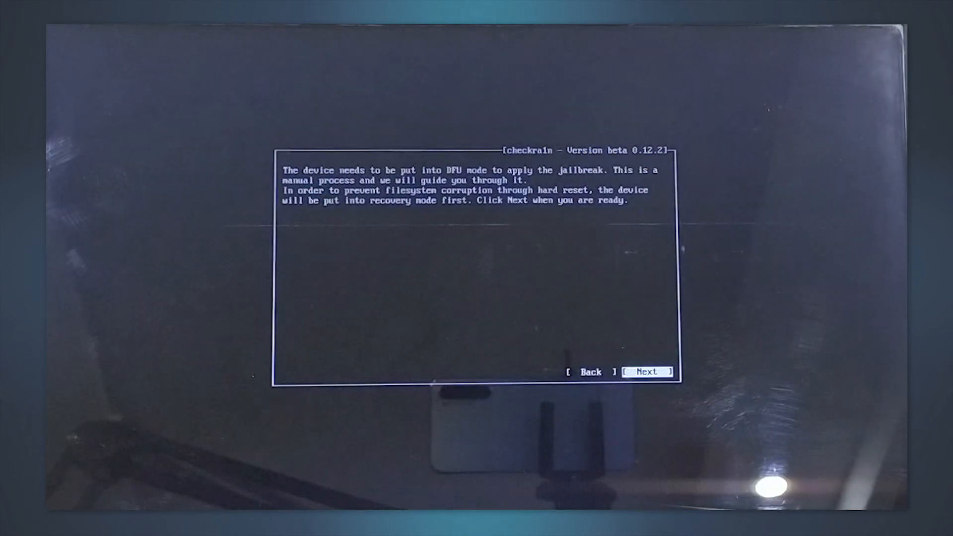
click(648, 371)
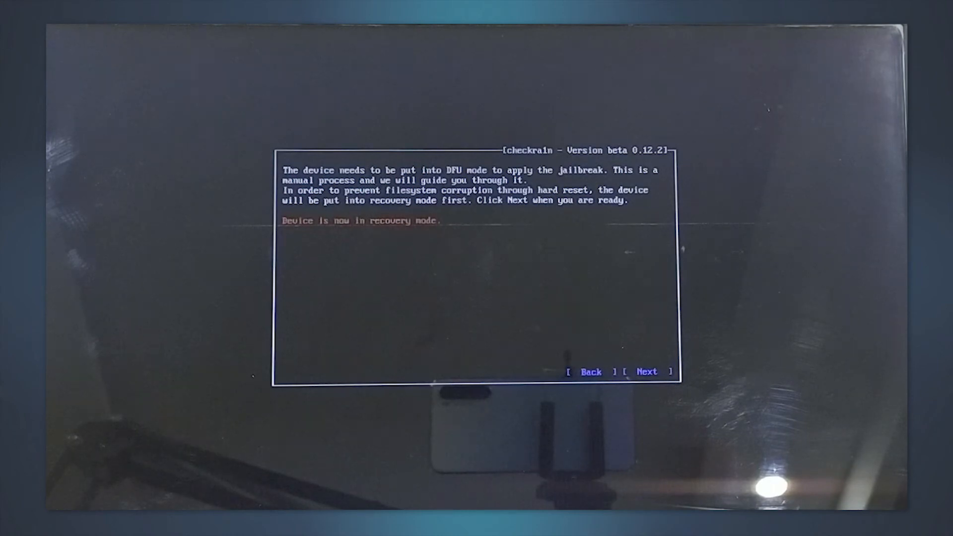
click(646, 371)
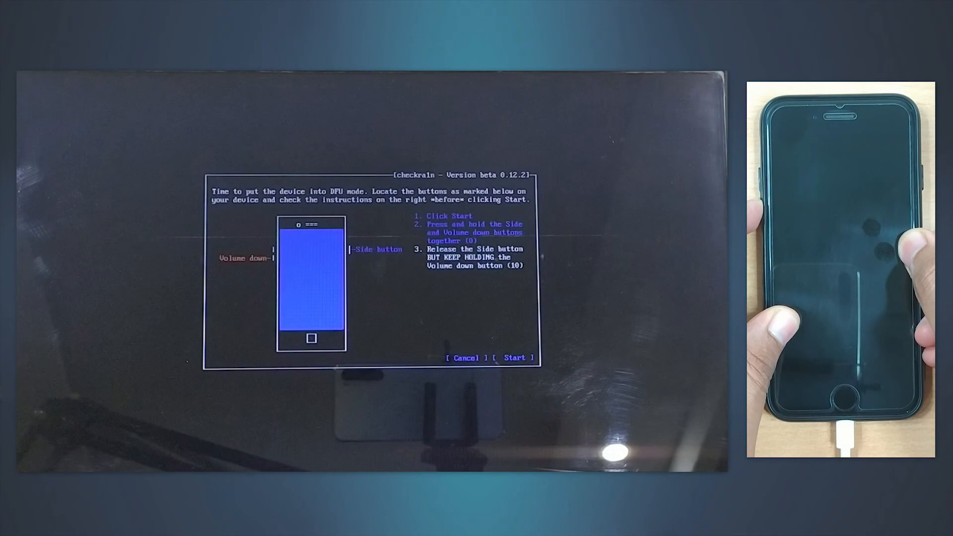
Step: Start the DFU mode countdown so checkra1n jailbreaks the iPhone 7
click(515, 357)
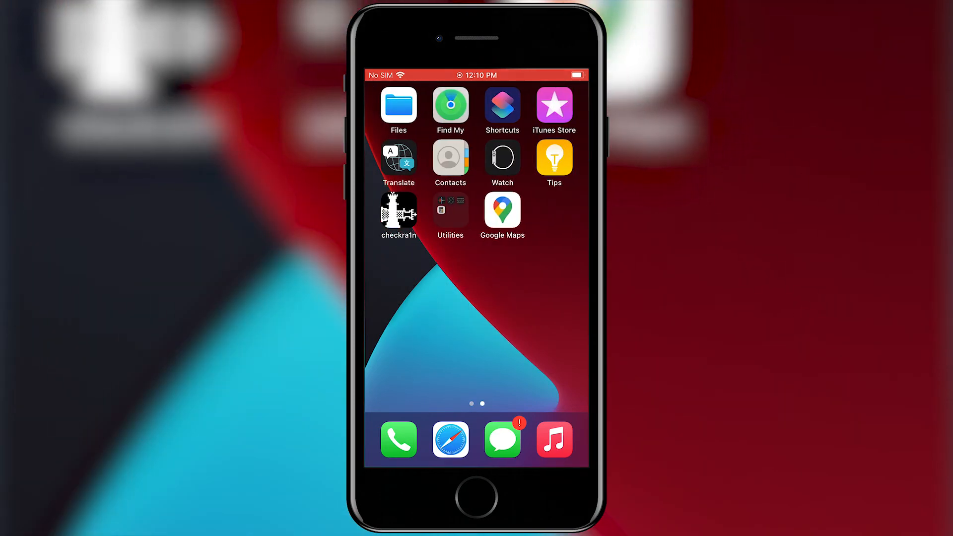
Step: Open the checkra1n Loader app and select Cydia to install
click(398, 213)
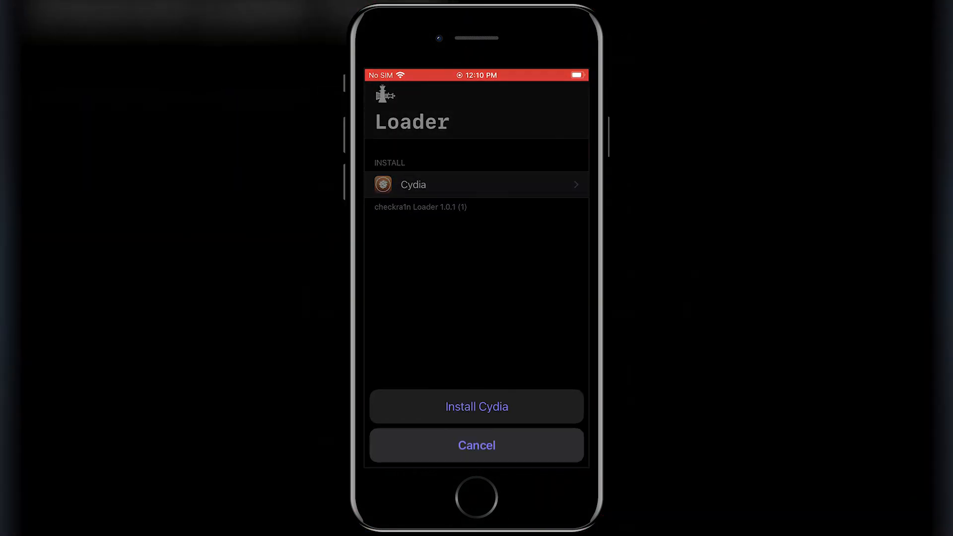
click(477, 406)
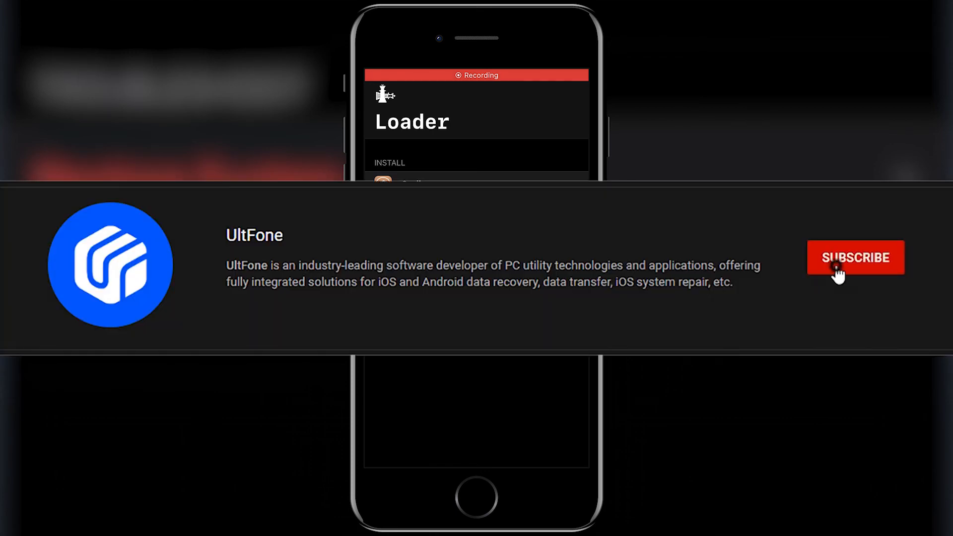
click(855, 257)
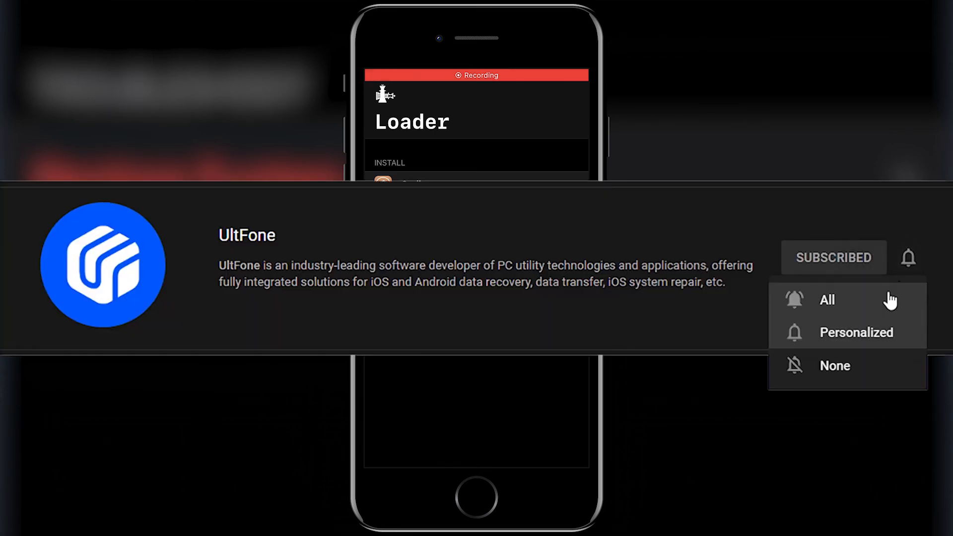